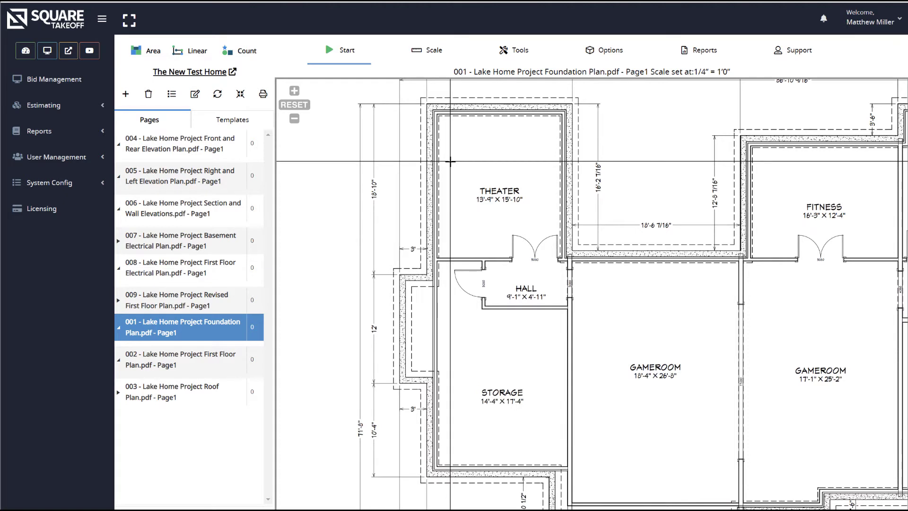
{"action": "mouse_move", "coordinate": [454, 180]}
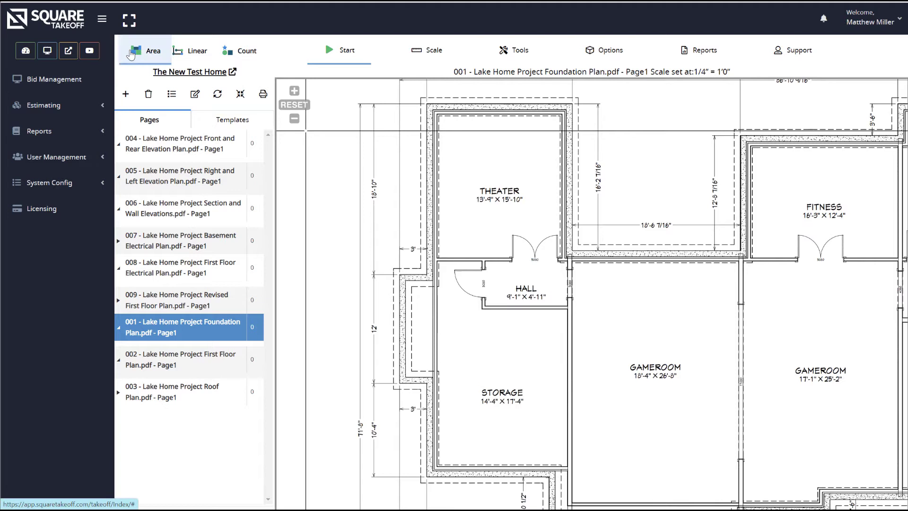
- Create a new area layout 'Joist' with Standard Area type and BlueViolet colour
{"action": "left_click", "coordinate": [153, 51]}
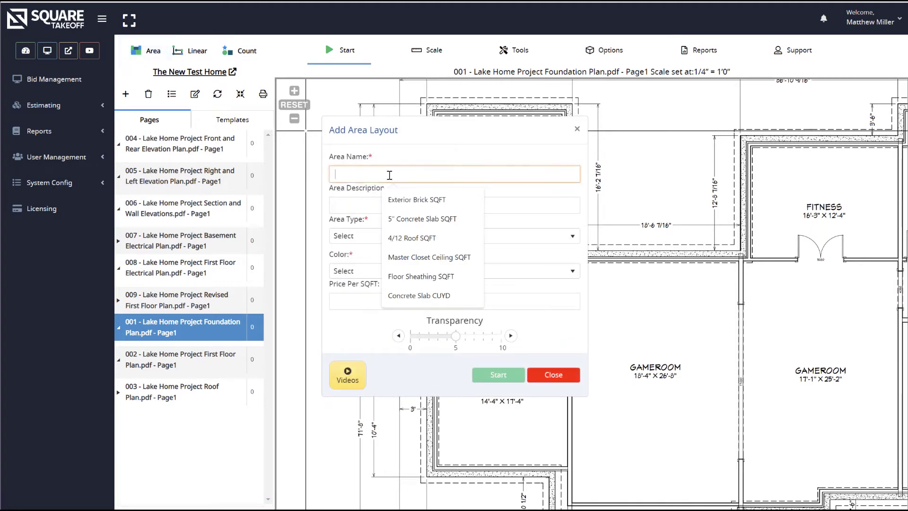
{"action": "type", "text": "Joist"}
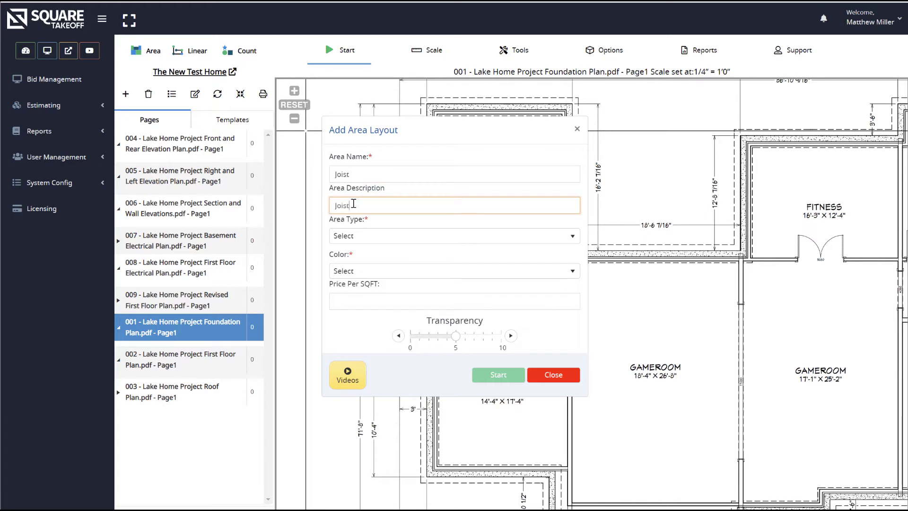
{"action": "left_click", "coordinate": [454, 235]}
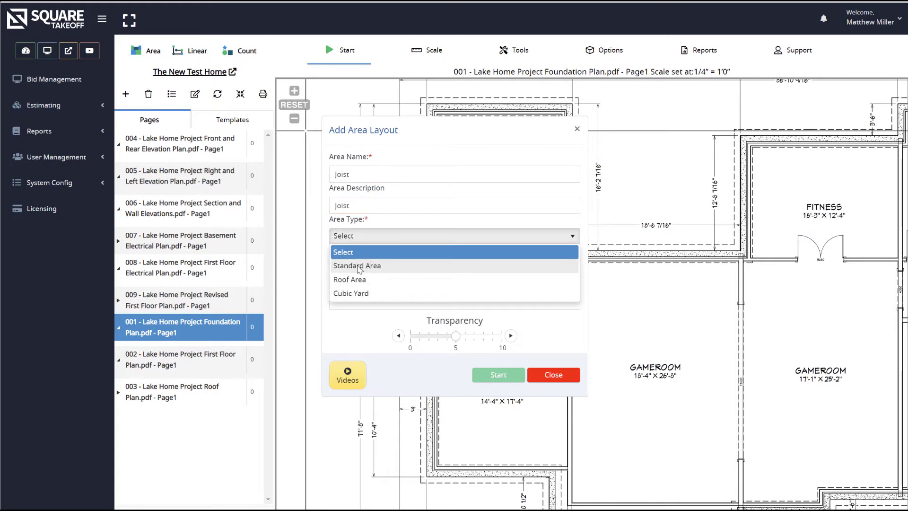
{"action": "left_click", "coordinate": [356, 265]}
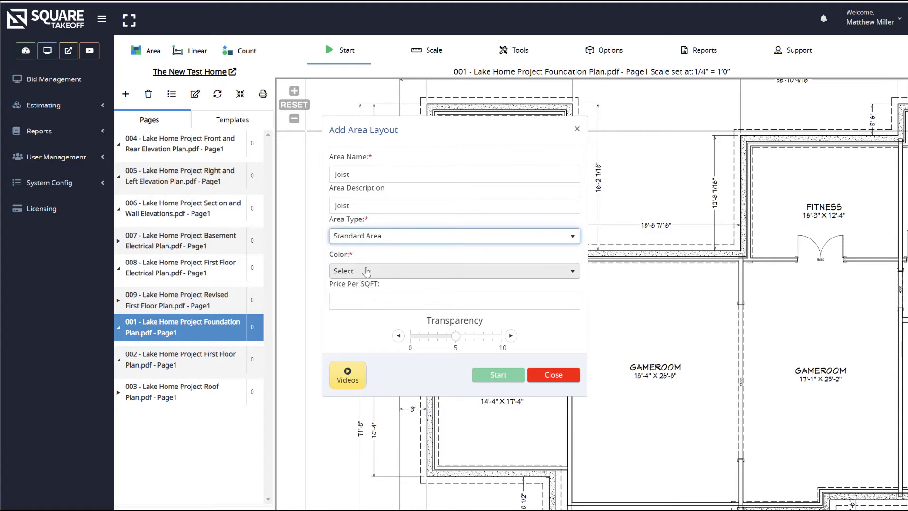
{"action": "left_click", "coordinate": [454, 271]}
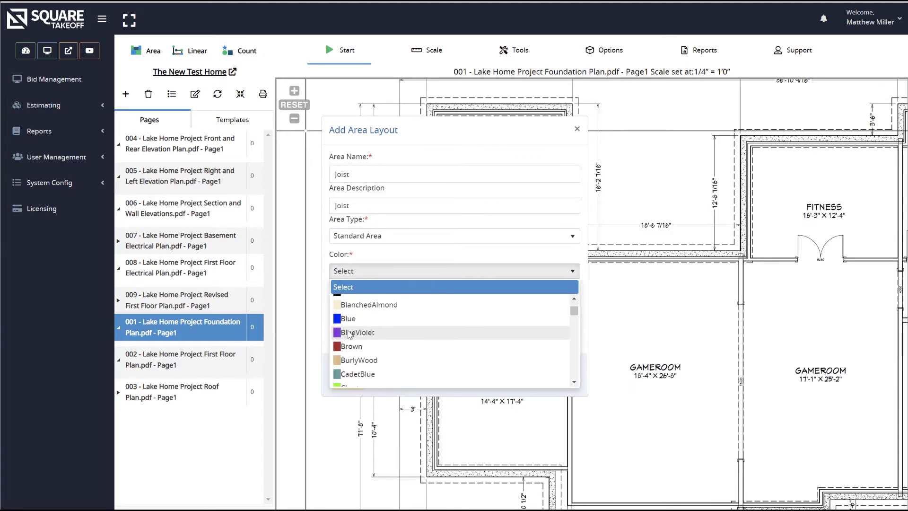
{"action": "left_click", "coordinate": [354, 332]}
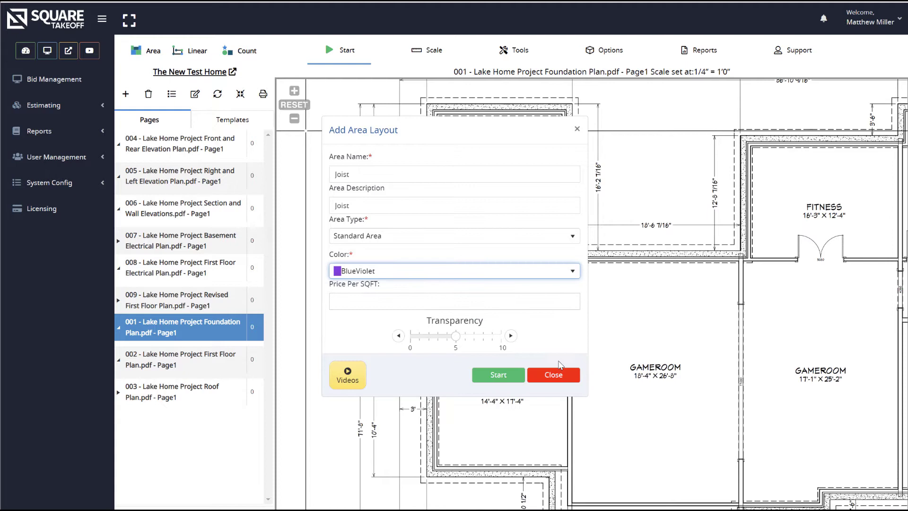
{"action": "mouse_move", "coordinate": [497, 375]}
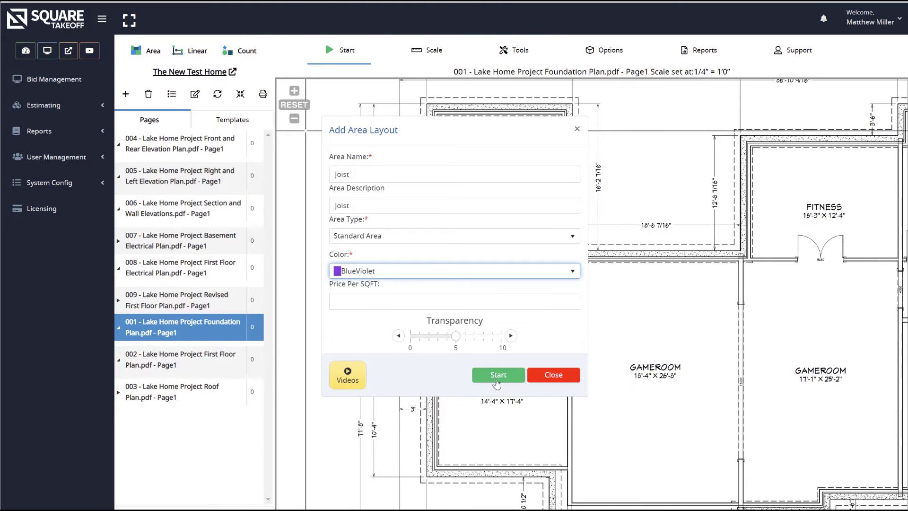
- Start the Joist area takeoff on the foundation plan and show the Tools menu
{"action": "left_click", "coordinate": [497, 375]}
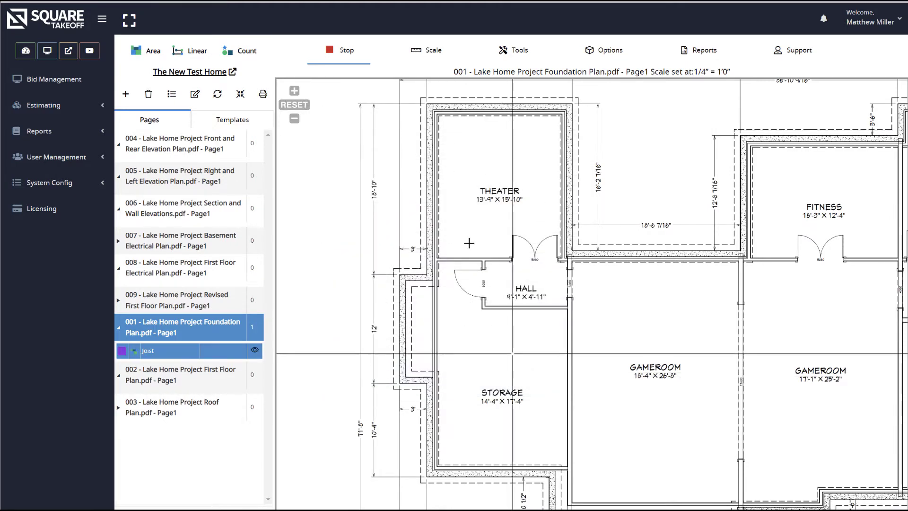
{"action": "left_click", "coordinate": [519, 49]}
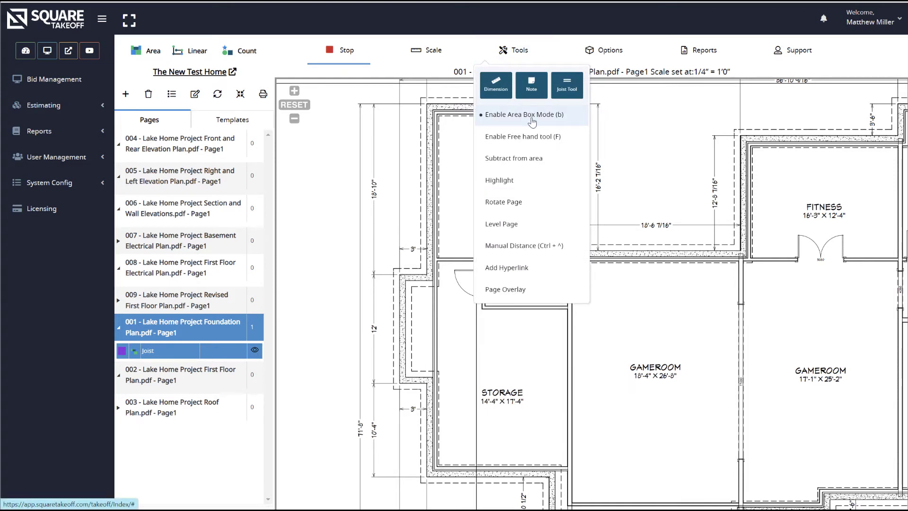
{"action": "mouse_move", "coordinate": [532, 122]}
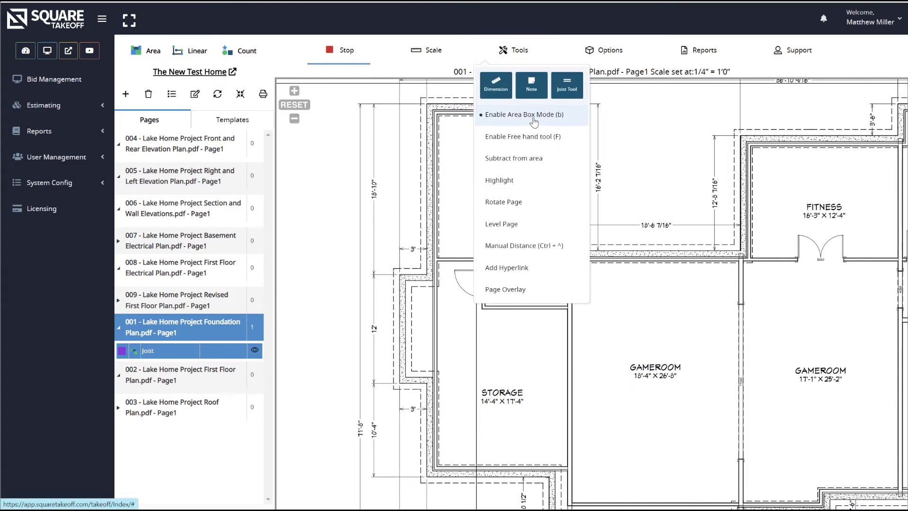
- Enable box mode and draw a 659.99 SQFT rectangle over Theater, Hall and Storage
{"action": "left_click", "coordinate": [523, 114]}
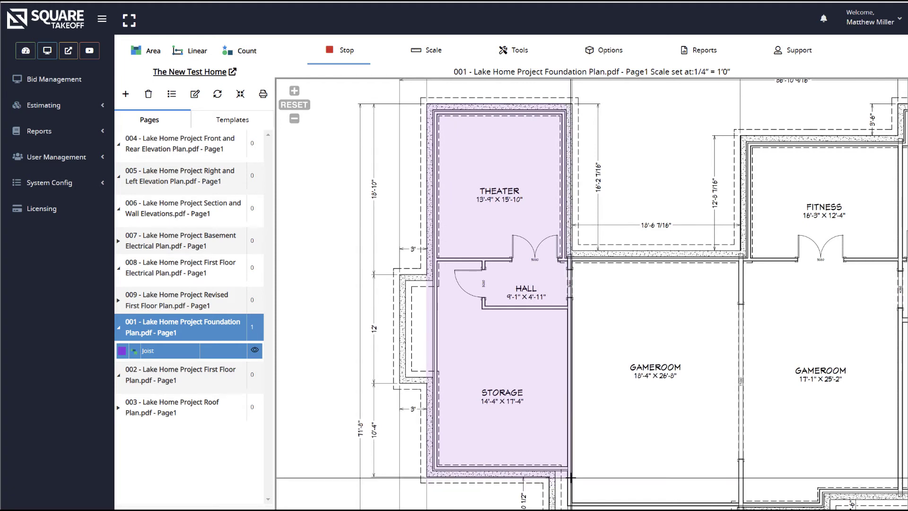
{"action": "left_click", "coordinate": [586, 259]}
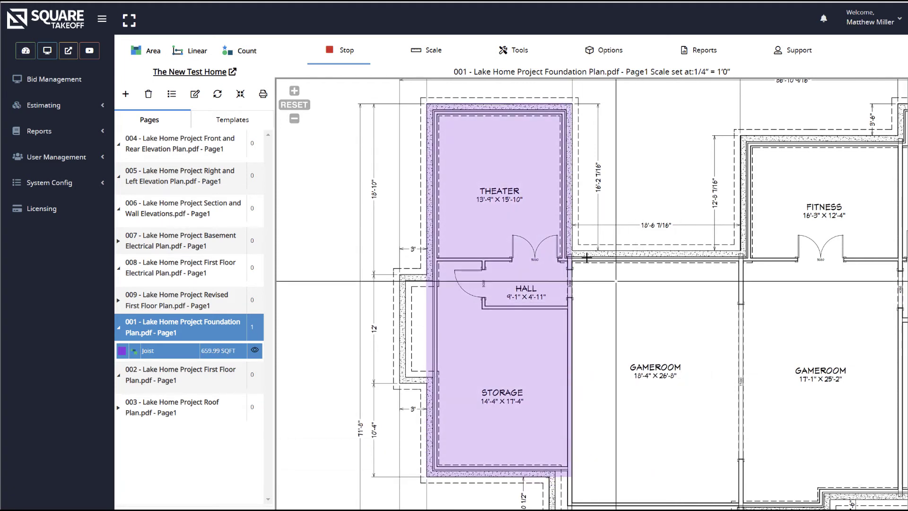